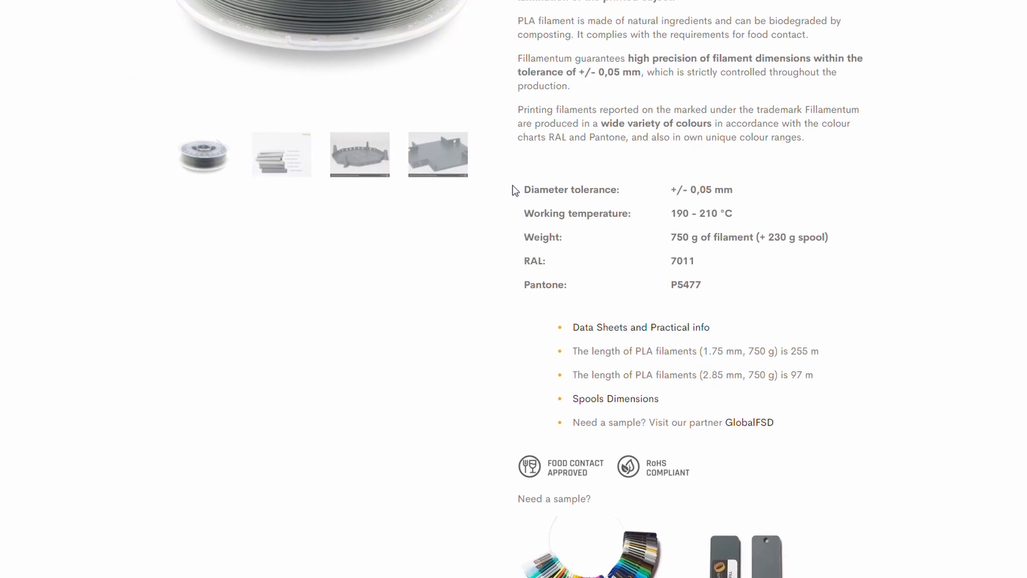
# - Browse the Anycubic i3 Mega Bed Level files and view the second model in 3D
pyautogui.moveTo(525, 189); pyautogui.dragTo(702, 284)
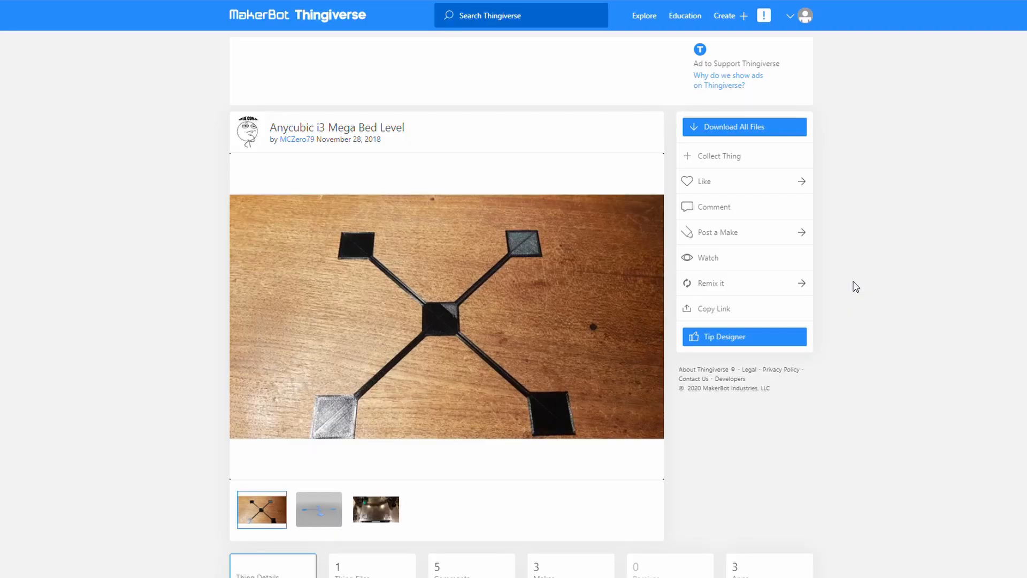
pyautogui.scroll(-3)
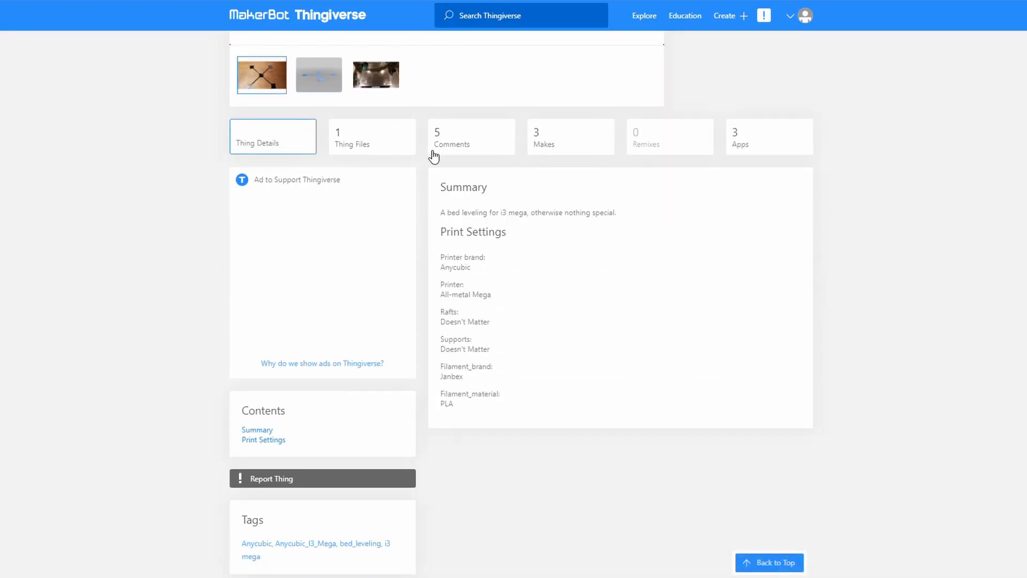
pyautogui.click(371, 137)
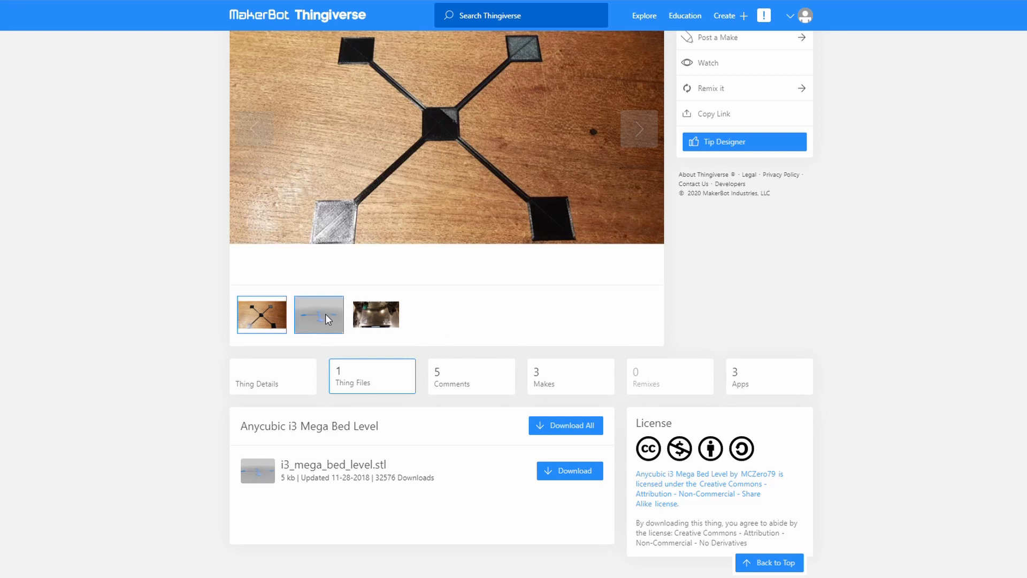
pyautogui.click(318, 315)
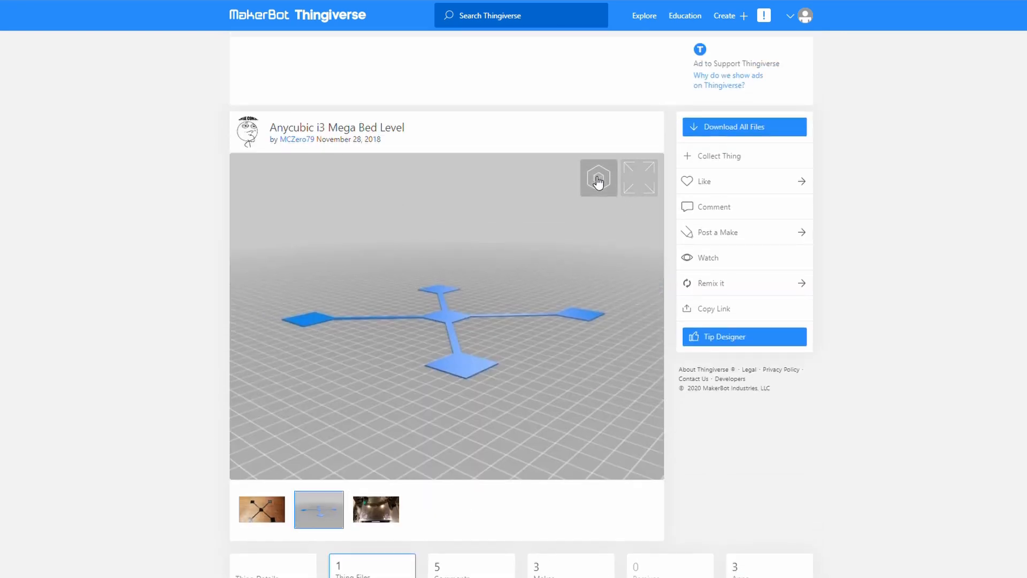
pyautogui.click(597, 178)
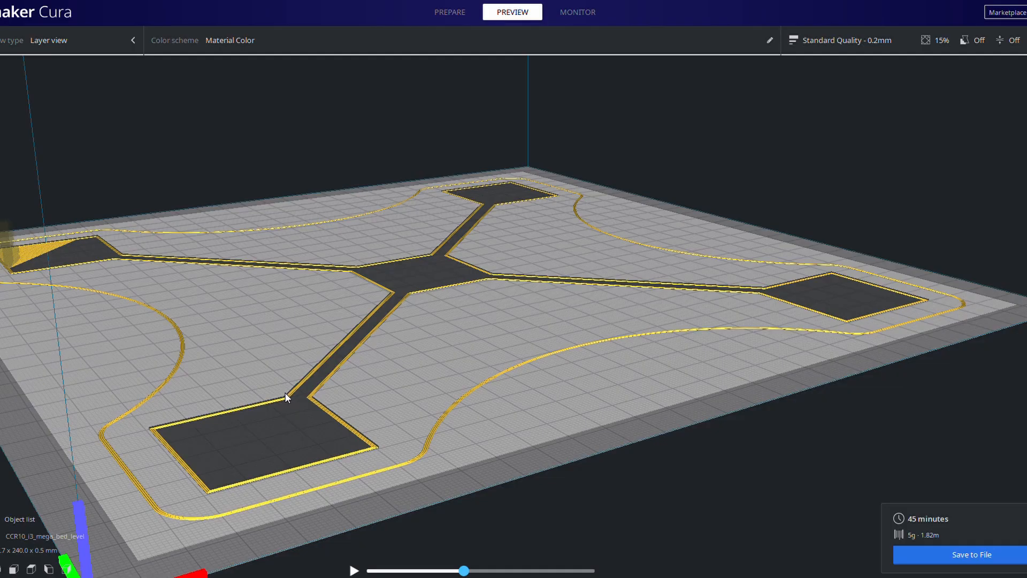
pyautogui.click(352, 571)
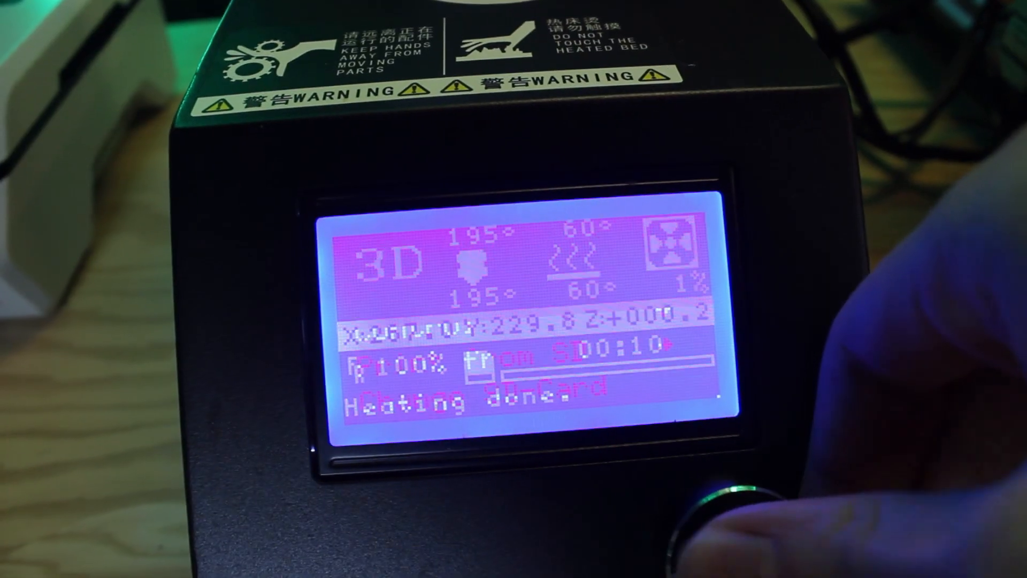
# - Open the printer LCD main menu showing Info screen, Prepare, Control and Print from SD
pyautogui.click(727, 511)
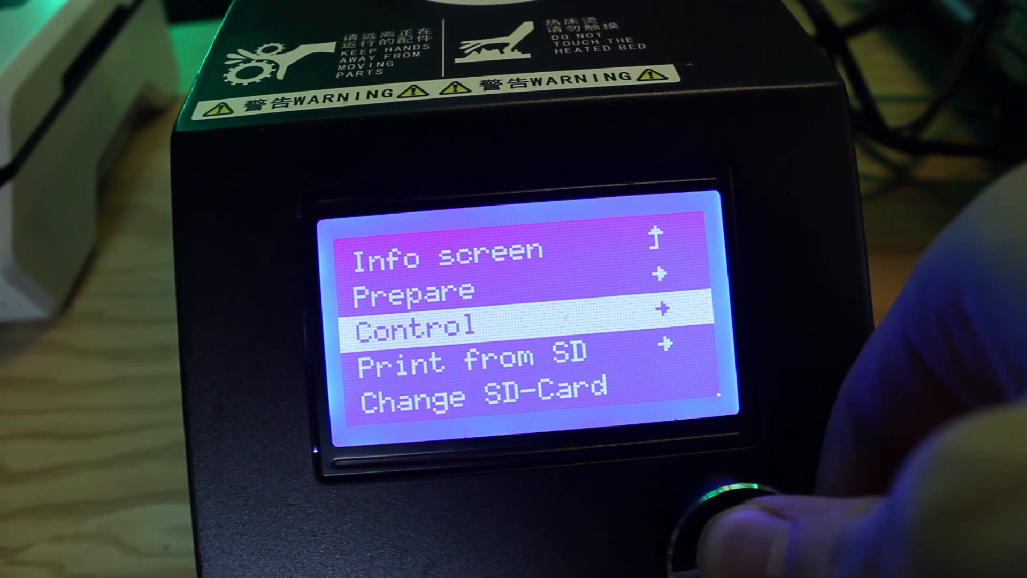